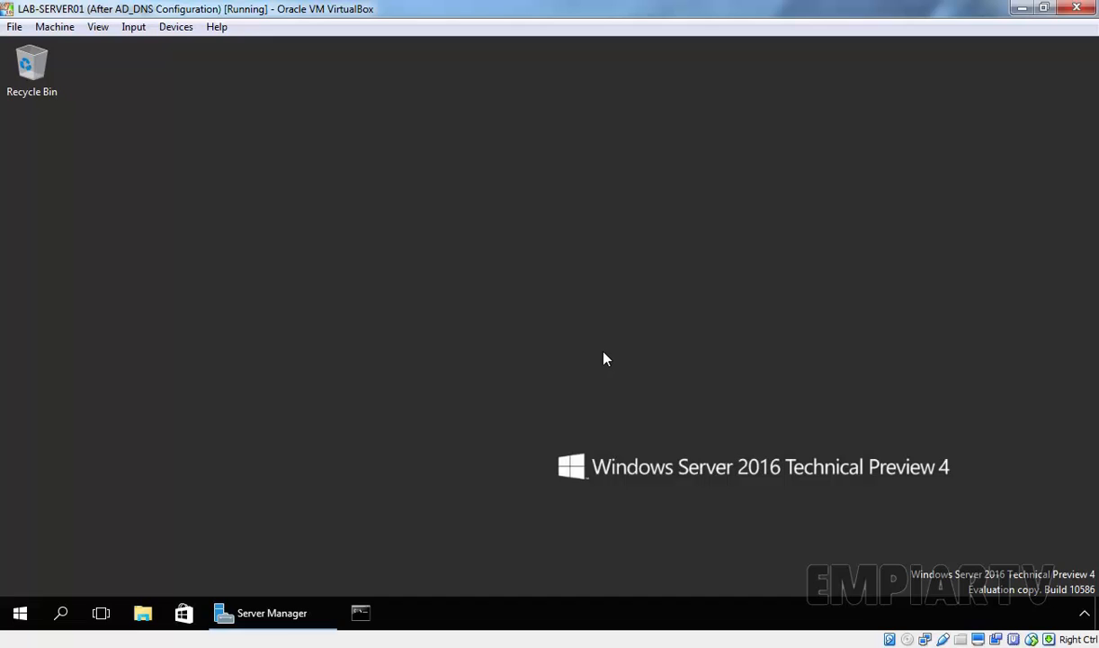
mouse_move(466, 412)
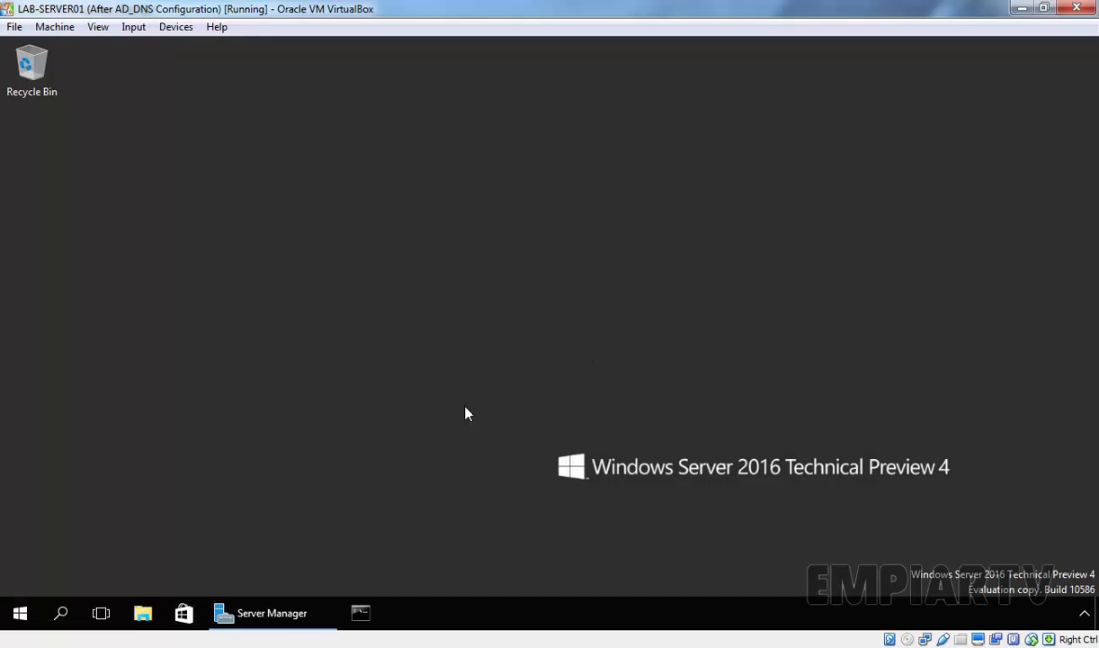
- Bring up Server Manager and its Tools list to reach Active Directory Users and Computers
left_click(269, 612)
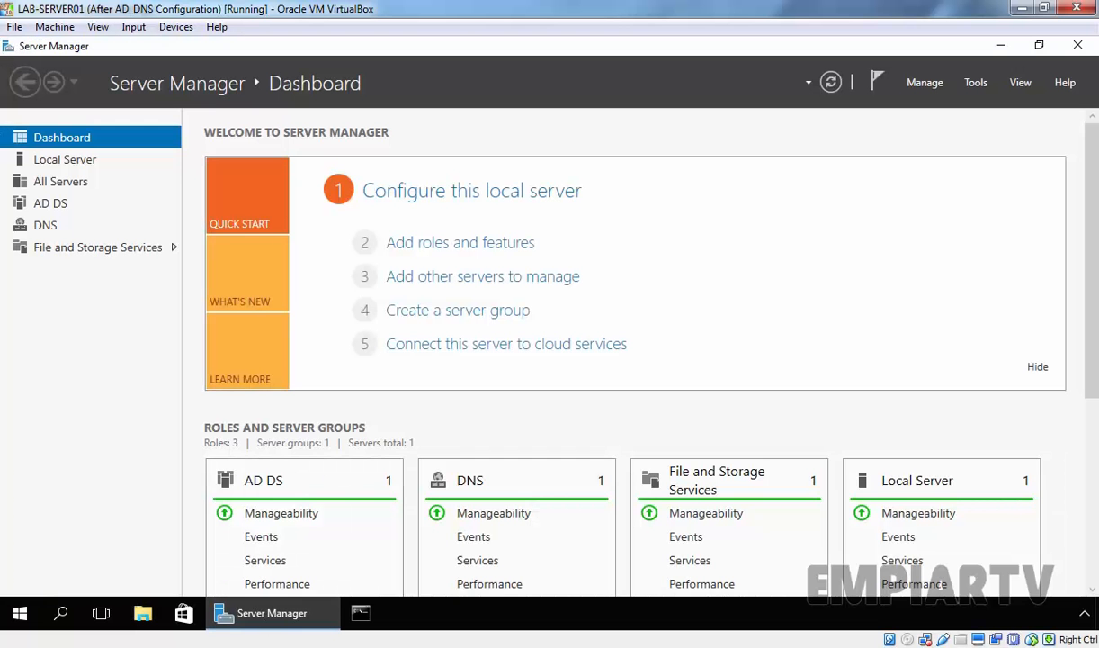
left_click(975, 83)
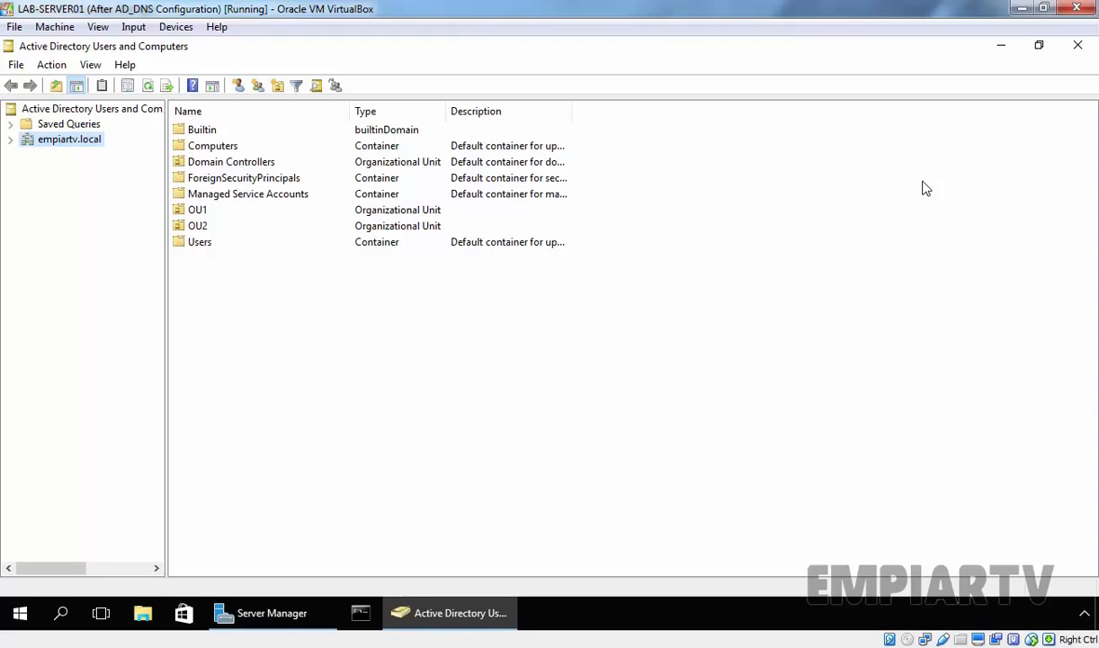
left_click(196, 209)
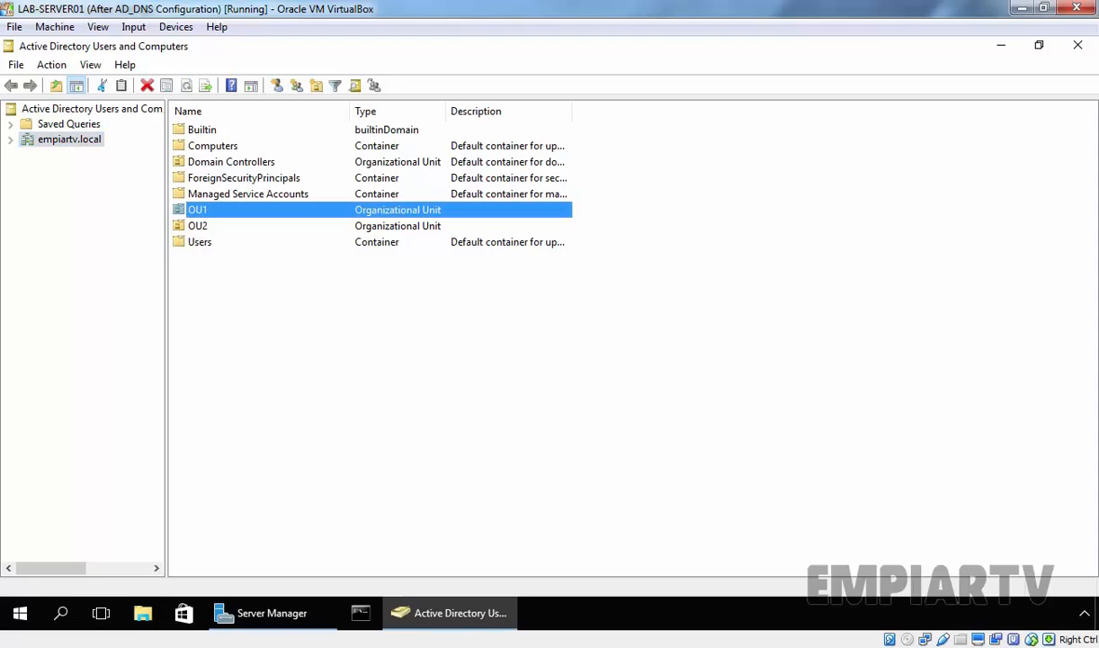
left_click(196, 227)
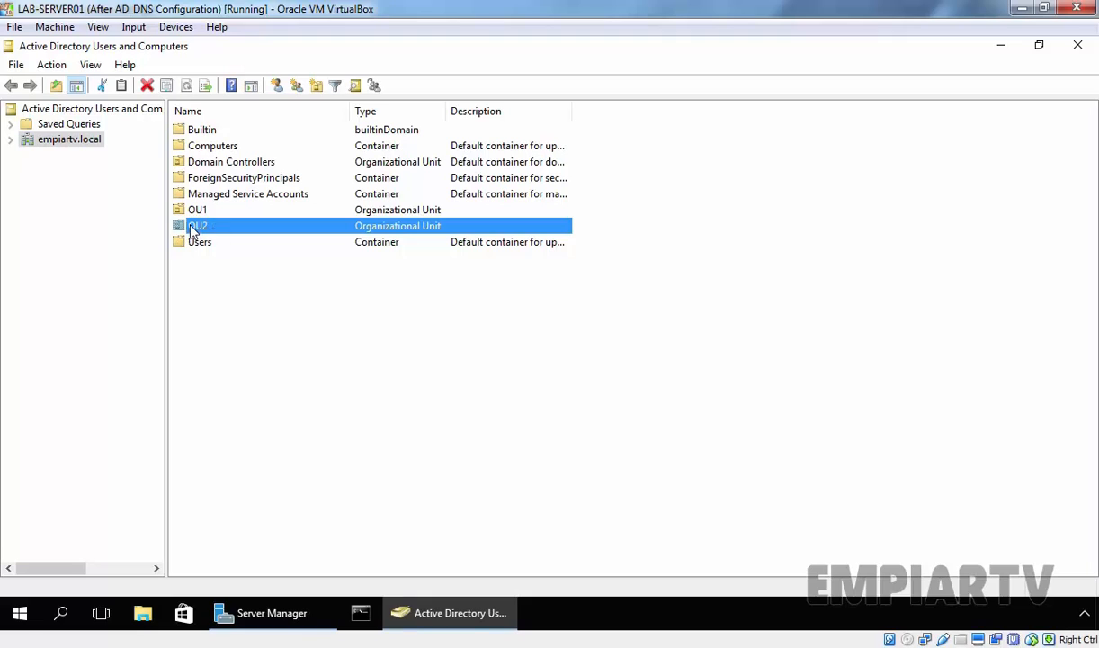
right_click(197, 227)
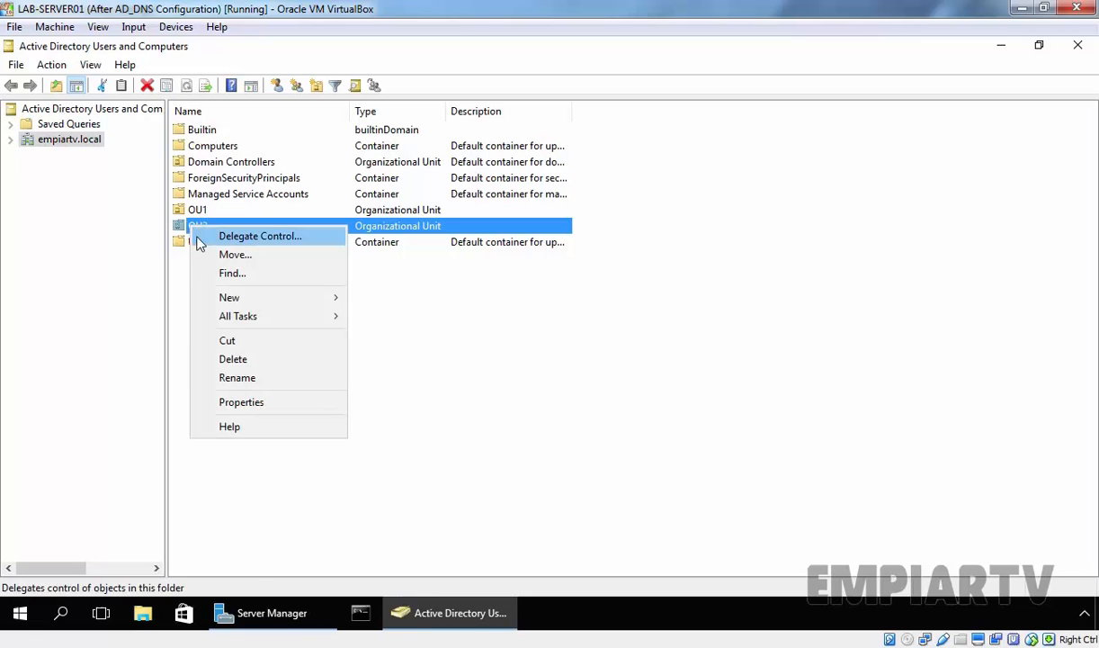
left_click(233, 358)
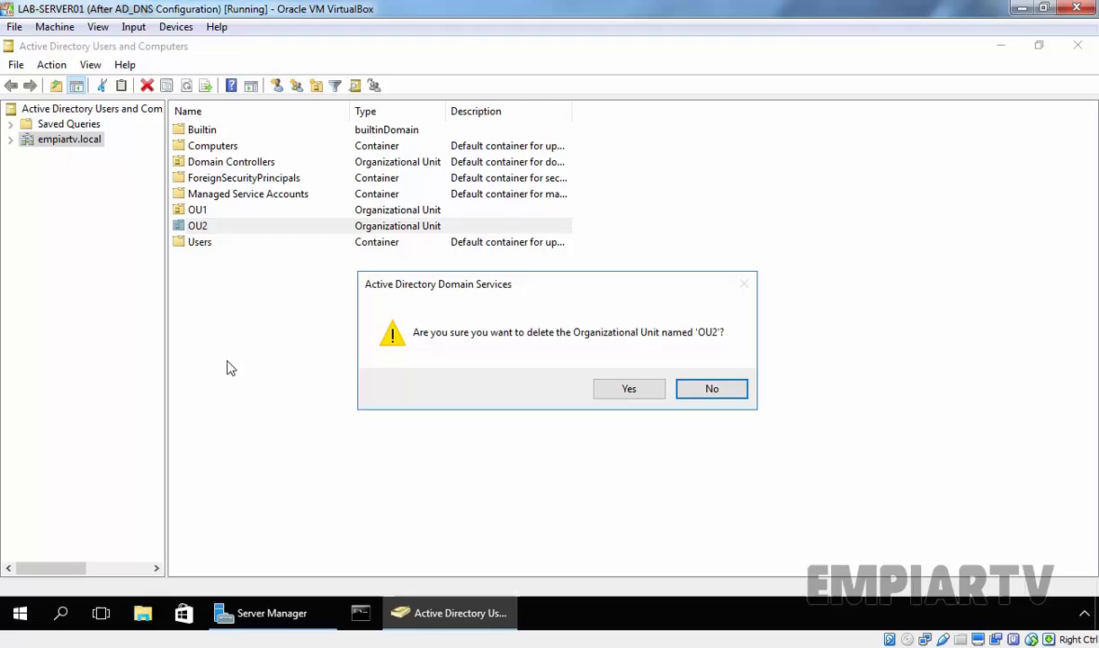
left_click(630, 388)
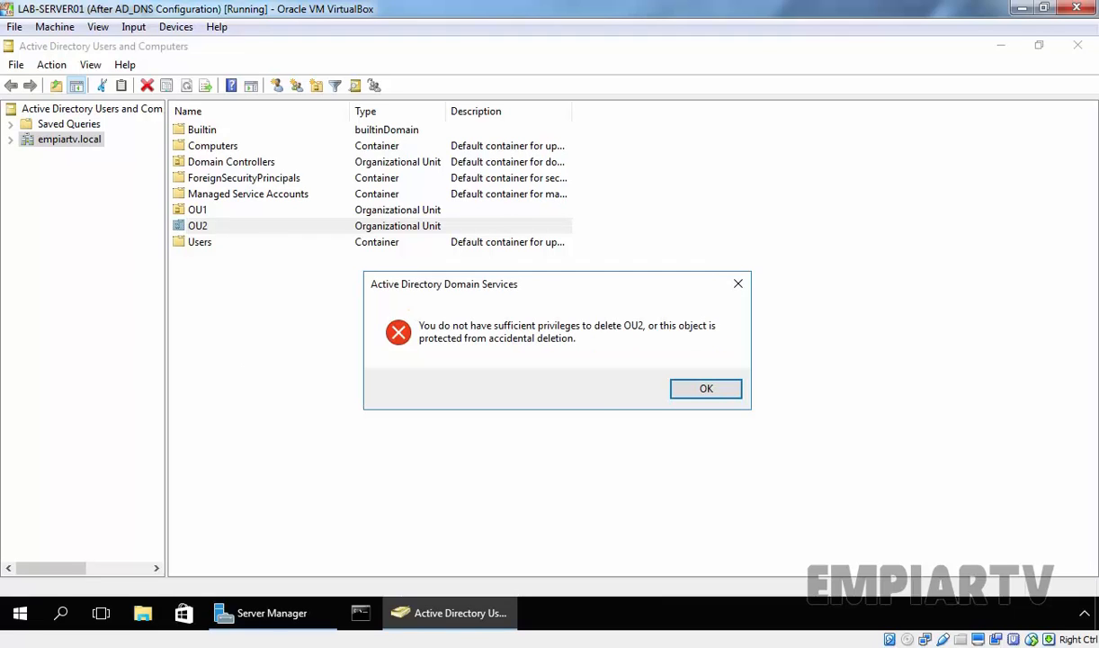
mouse_move(604, 401)
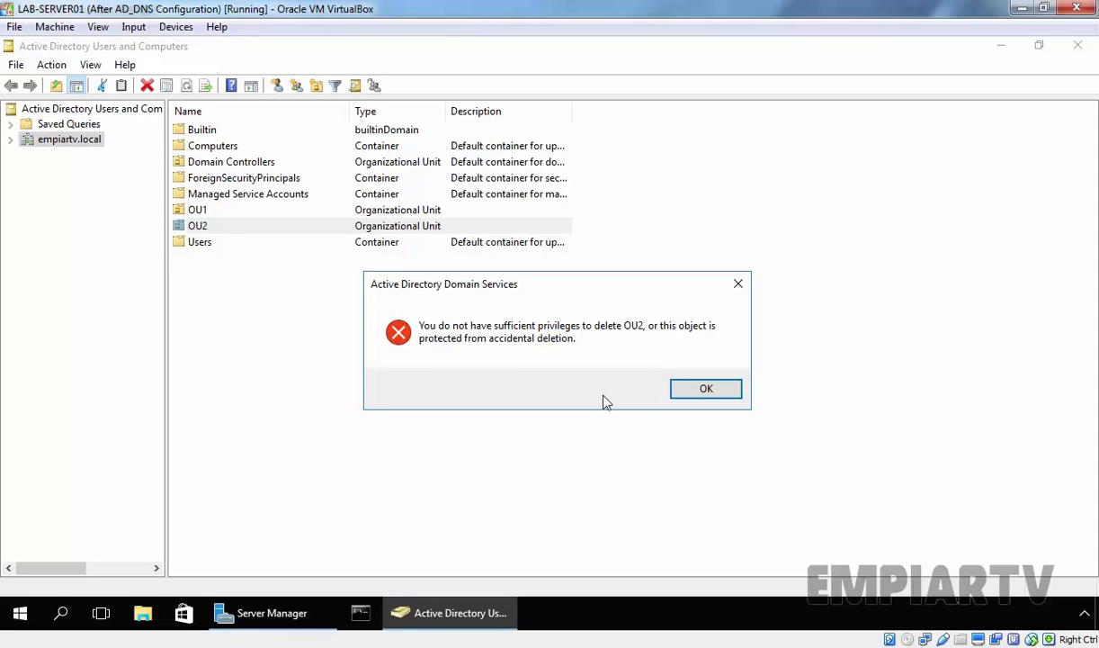
mouse_move(604, 403)
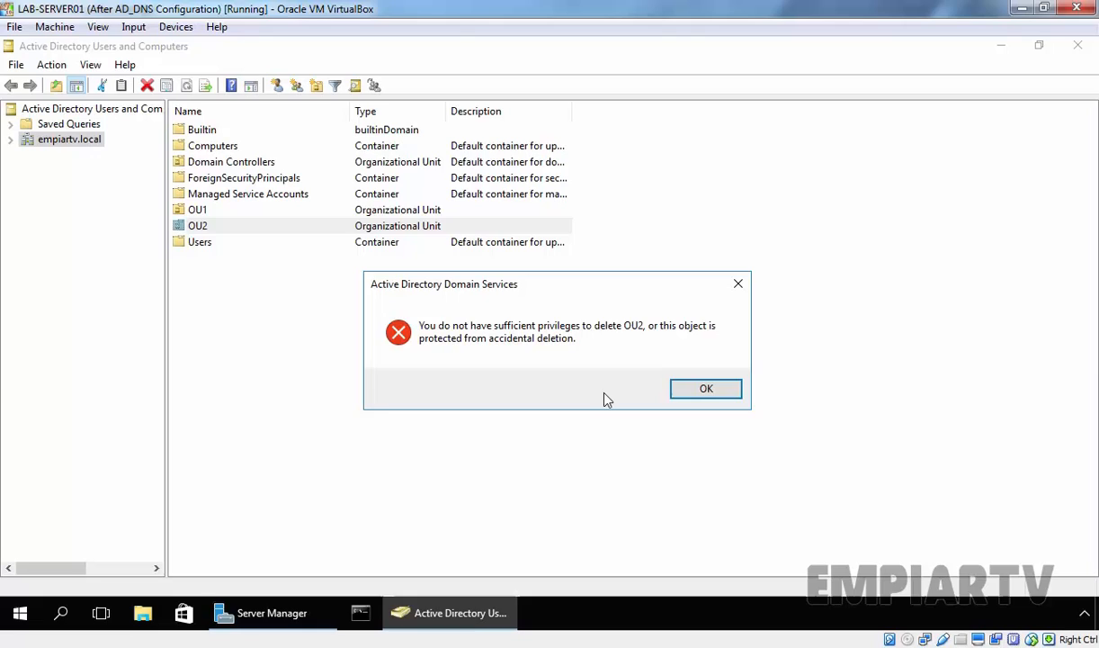
left_click(705, 389)
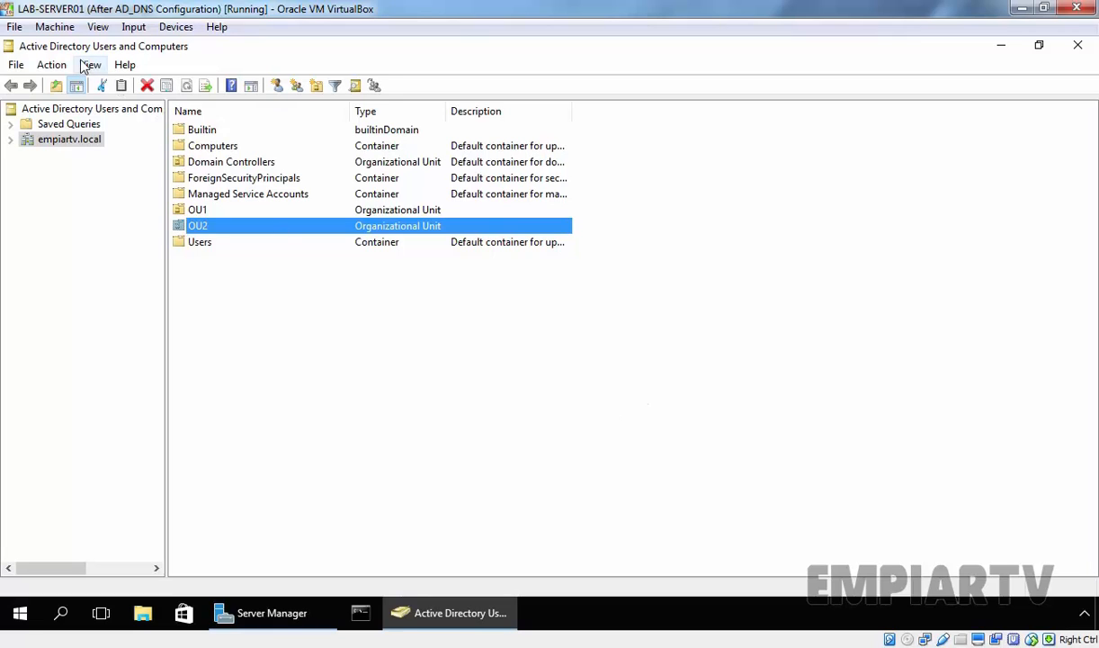
- Enable Advanced Features to reveal LostAndFound, NTDS Quotas and System, then target OU2
left_click(90, 65)
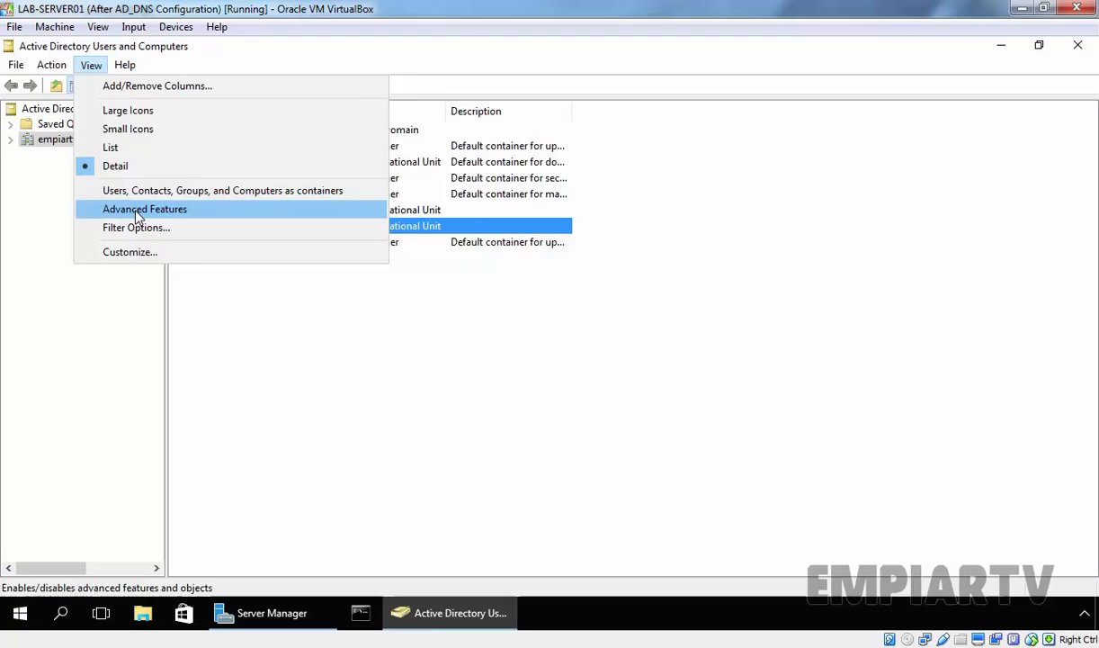
left_click(144, 209)
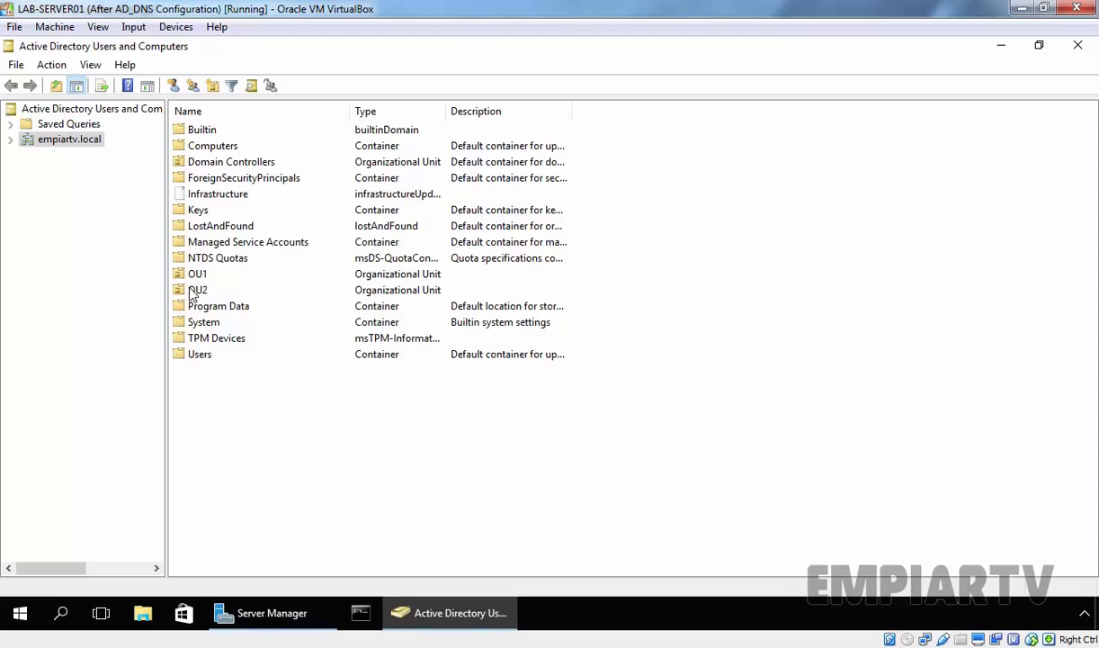
right_click(196, 288)
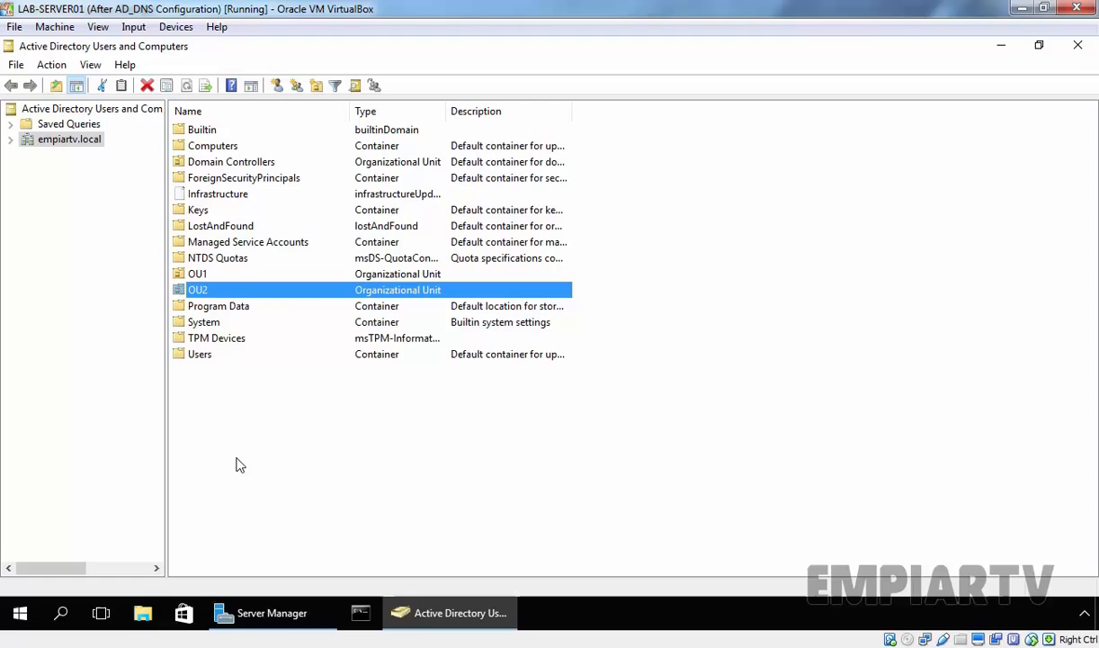
- Clear 'Protect object from accidental deletion' on OU2's Object page and apply it
double_click(196, 288)
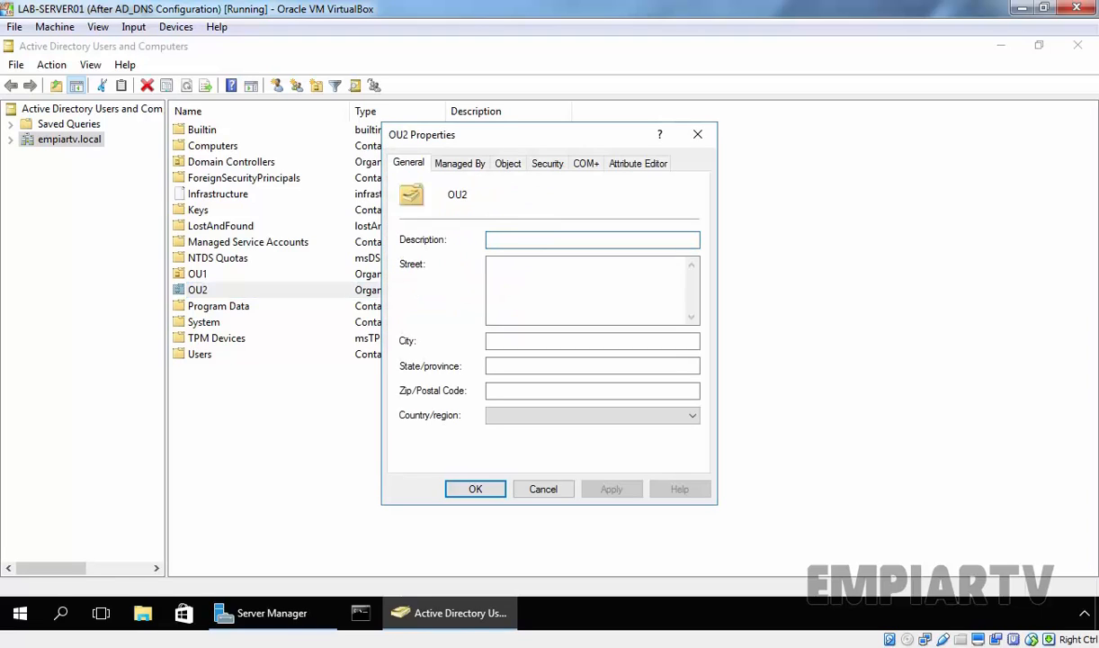
left_click(508, 162)
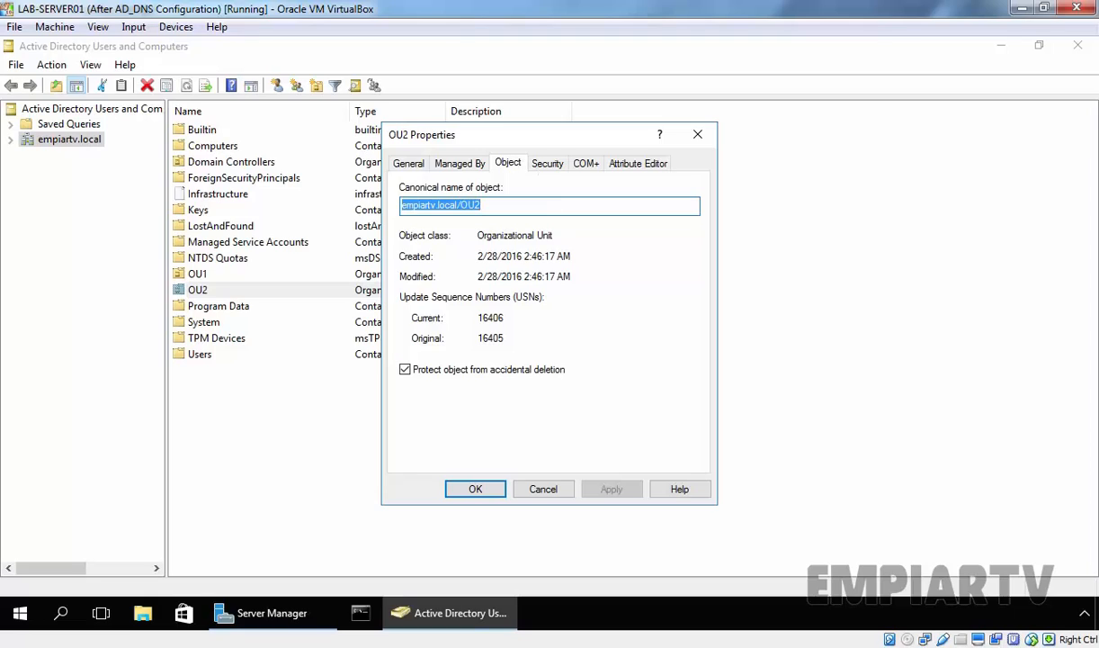
left_click(405, 369)
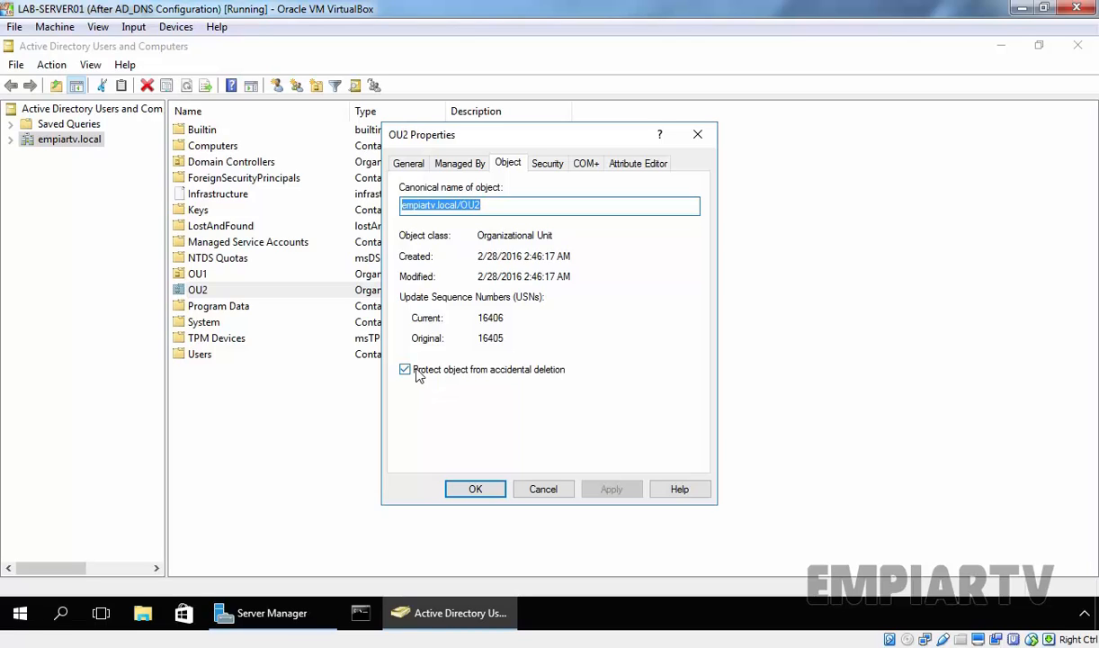
left_click(405, 369)
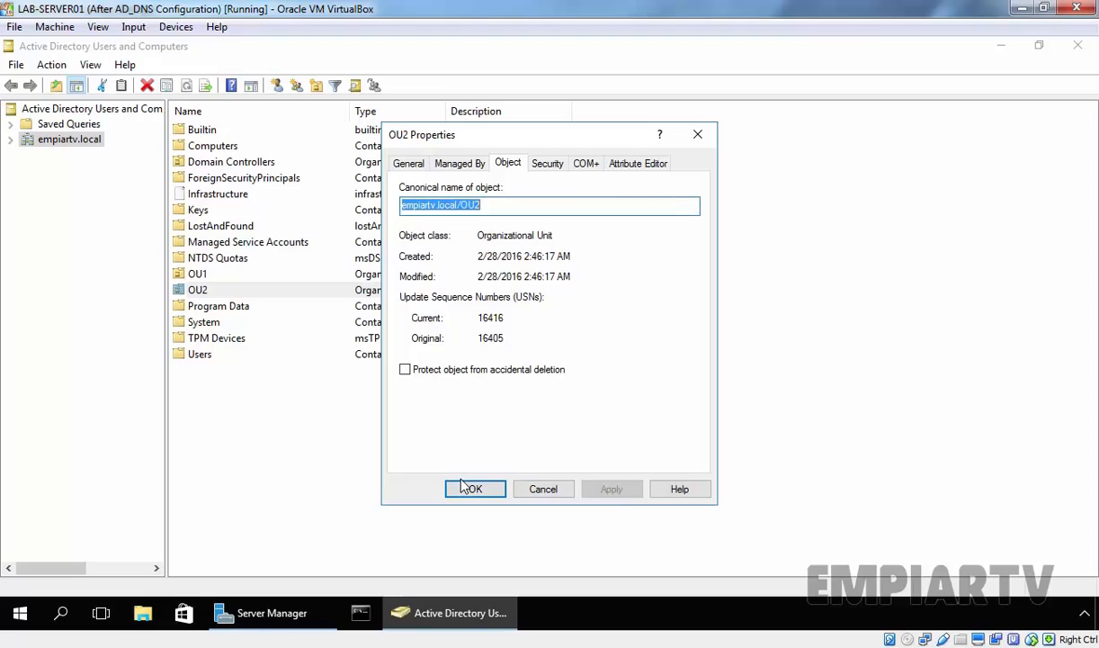
left_click(475, 490)
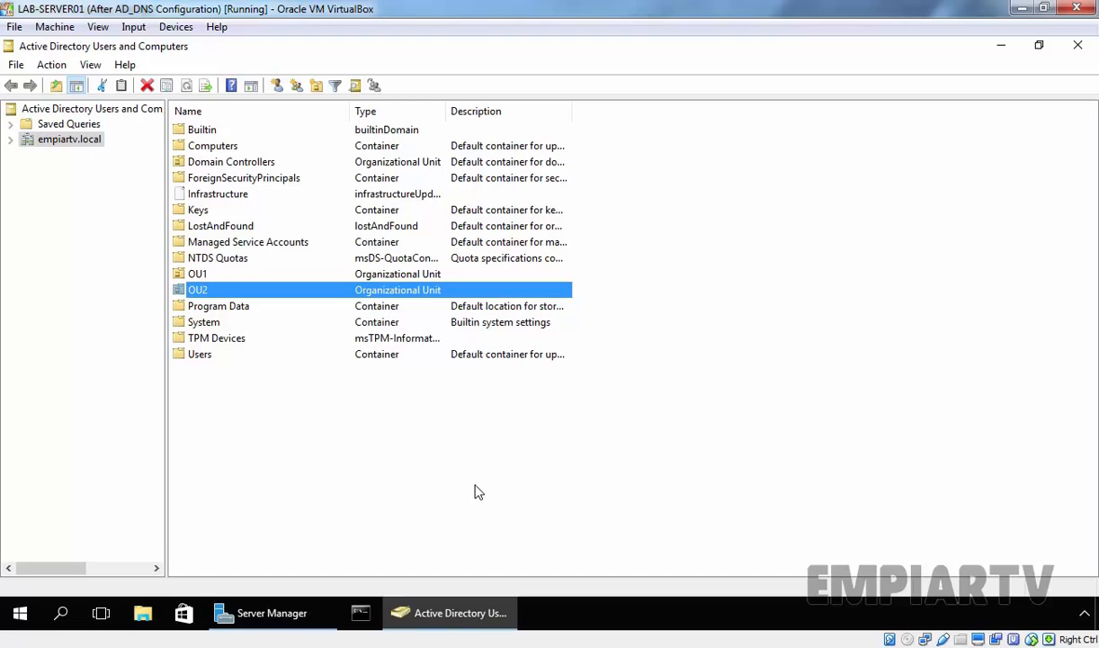
- Turn Advanced Features back off and reopen OU2's properties to verify the change
left_click(90, 65)
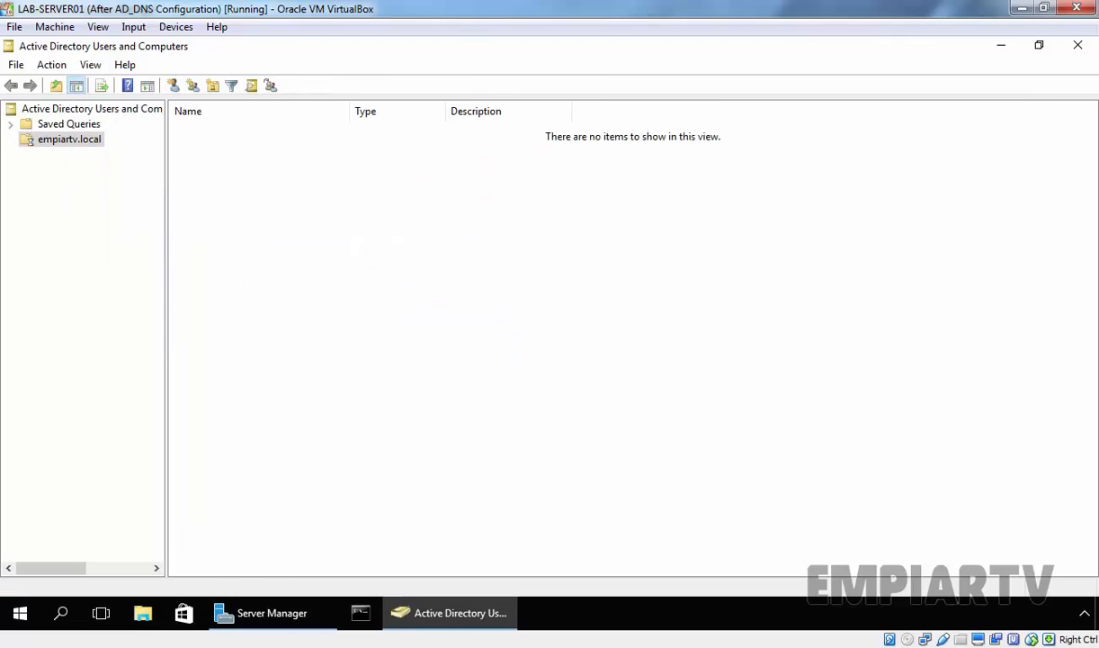
left_click(68, 138)
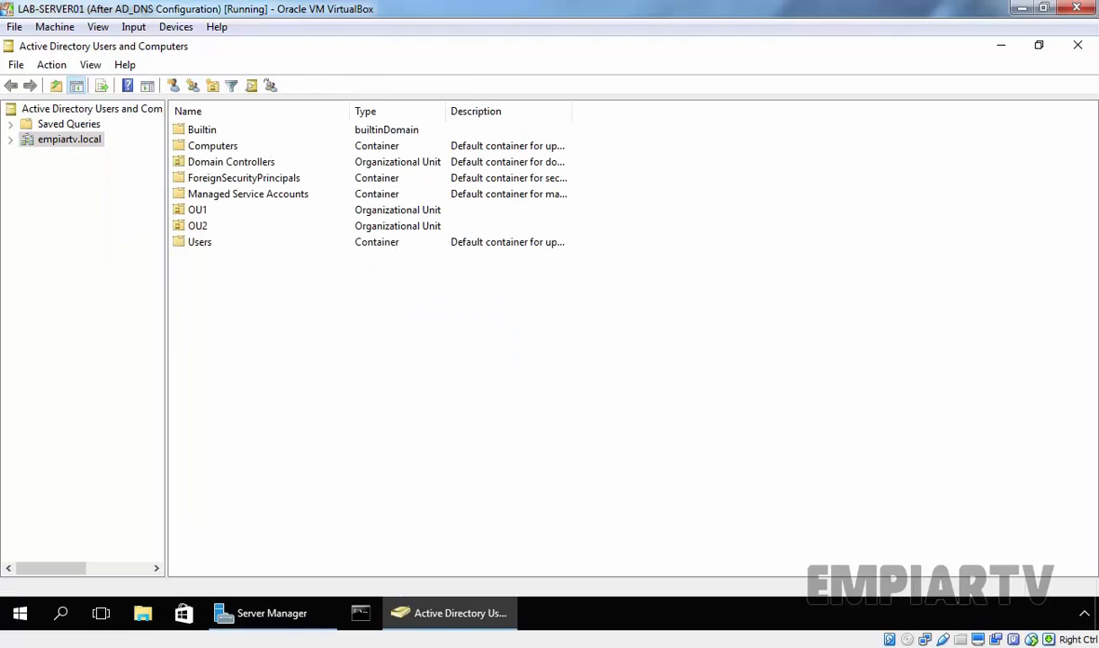
left_click(196, 225)
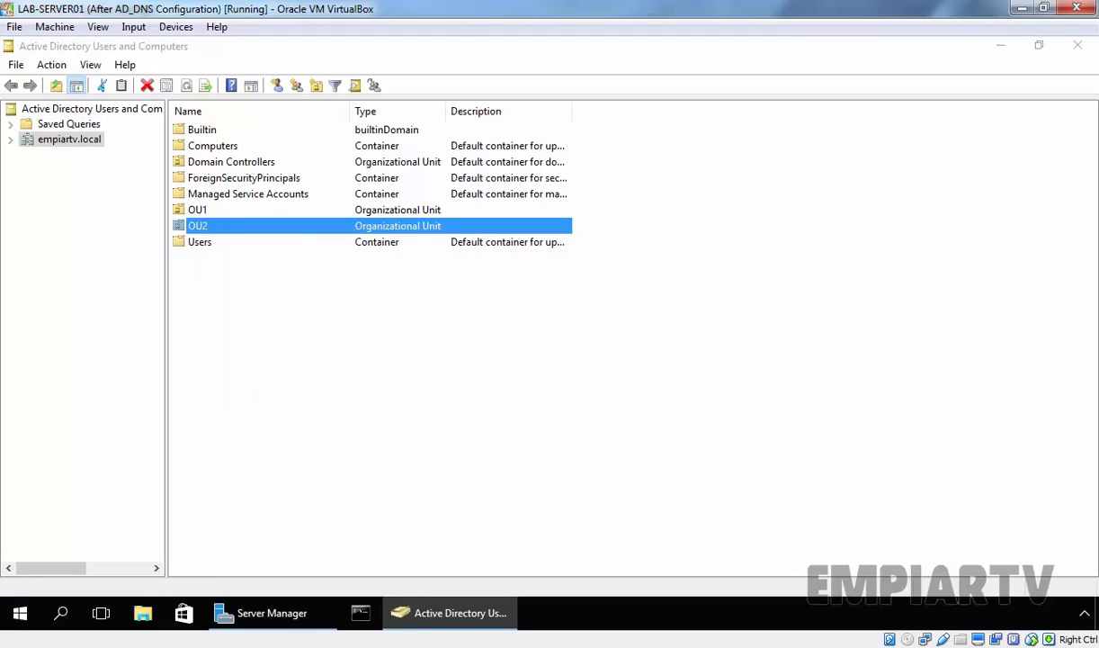
double_click(196, 227)
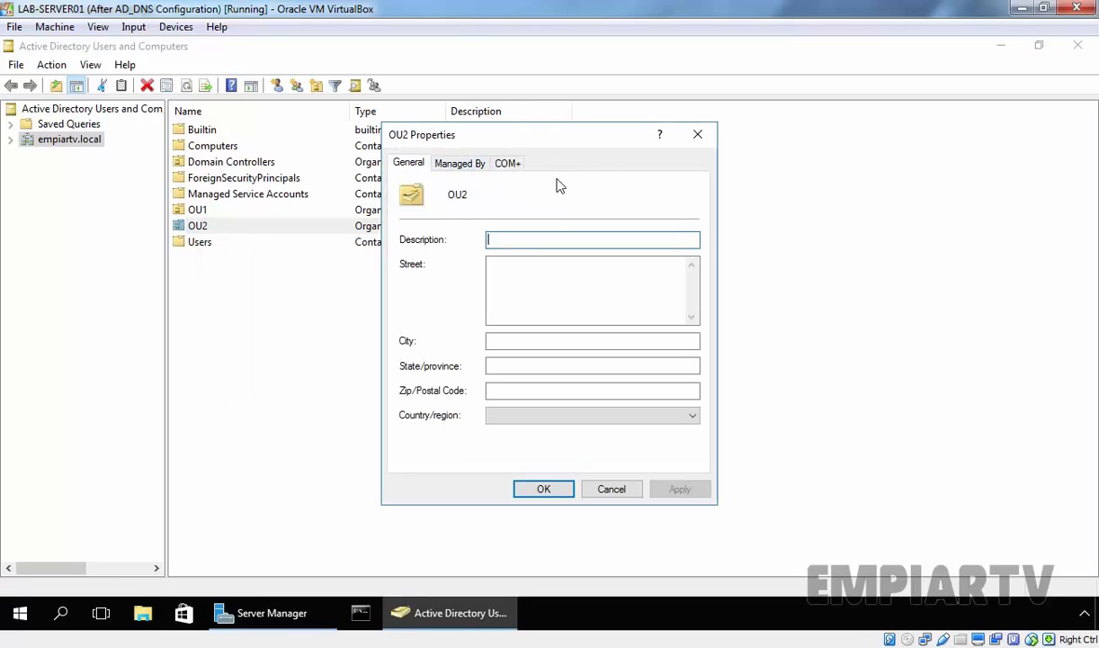
mouse_move(549, 165)
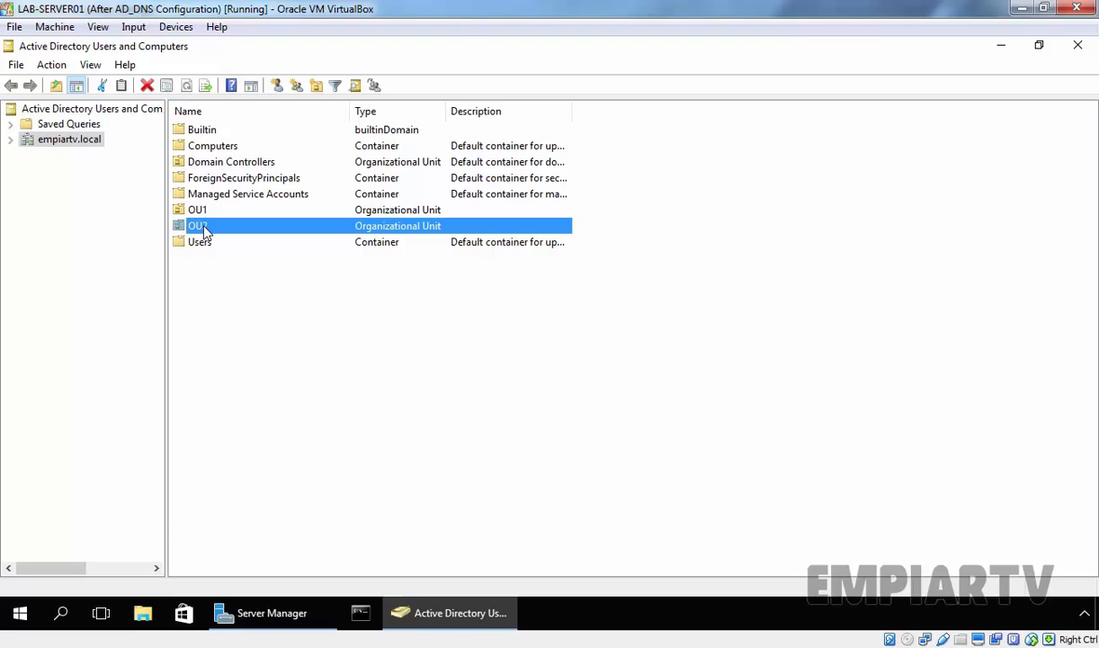
- Delete OU2 and confirm, leaving only OU1 and the default containers
right_click(196, 227)
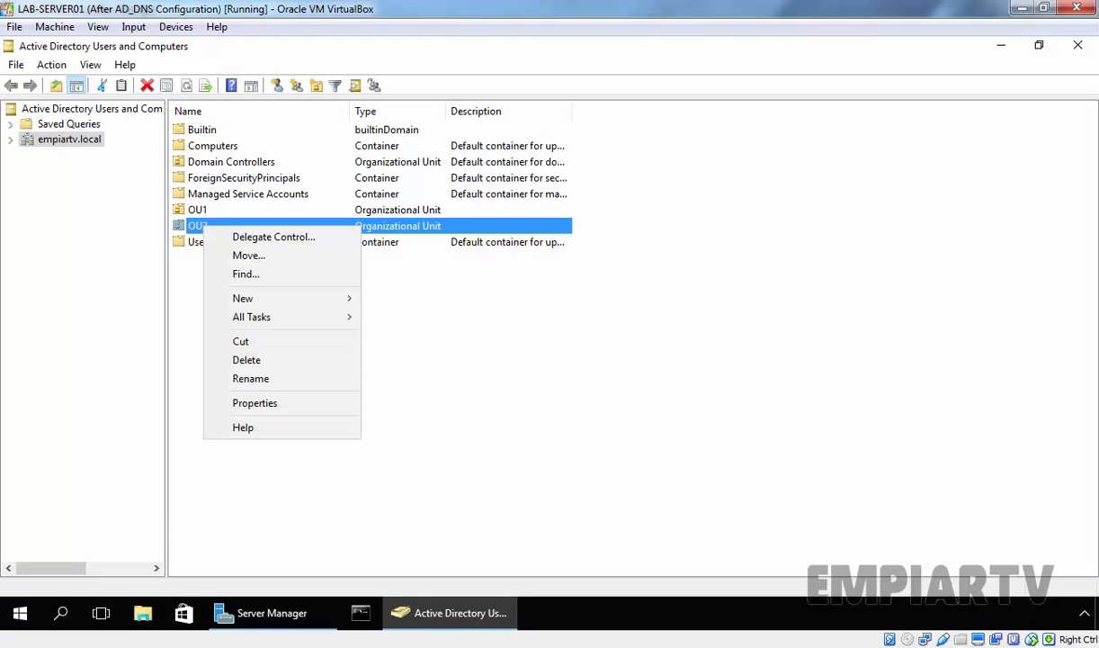
mouse_move(246, 360)
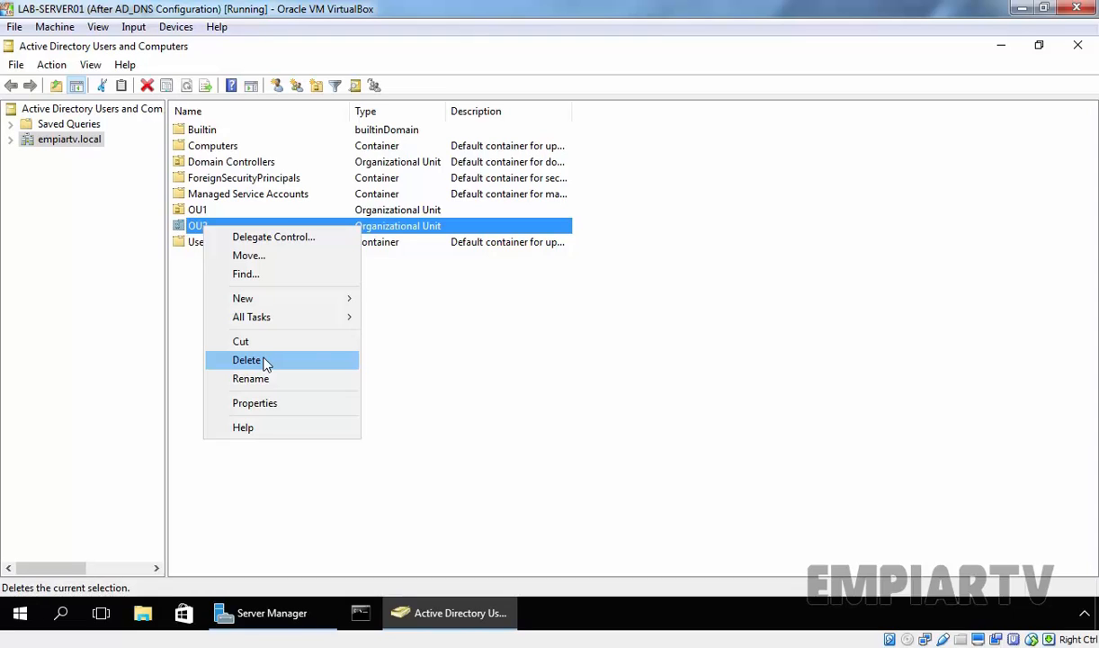
left_click(246, 360)
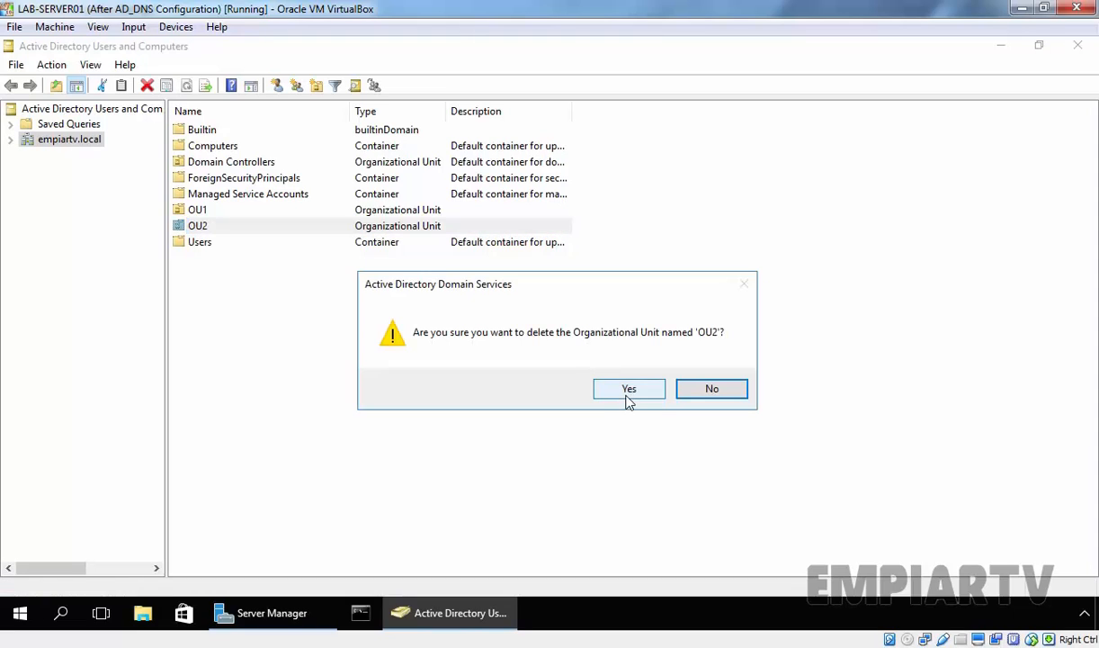
left_click(629, 388)
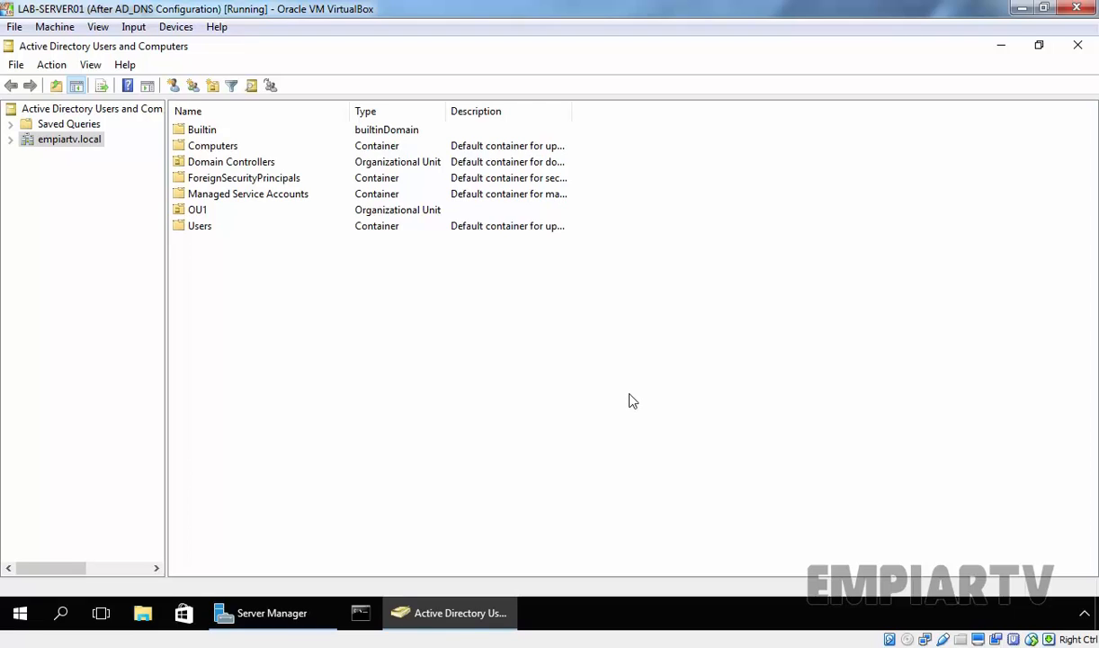